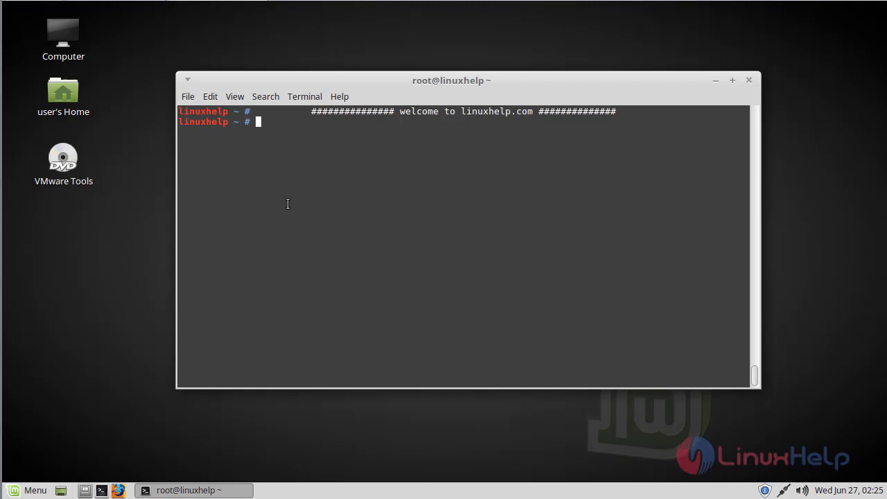
{"action": "mouse_move", "coordinate": [299, 179]}
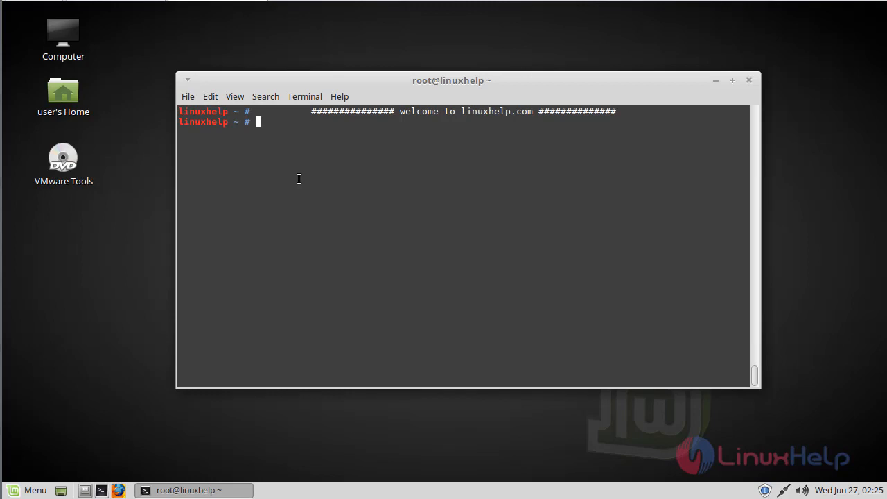
Run 'apt-get update' to refresh the package lists, then begin an 'apt-get install' command
{"action": "type", "text": "apt-get"}
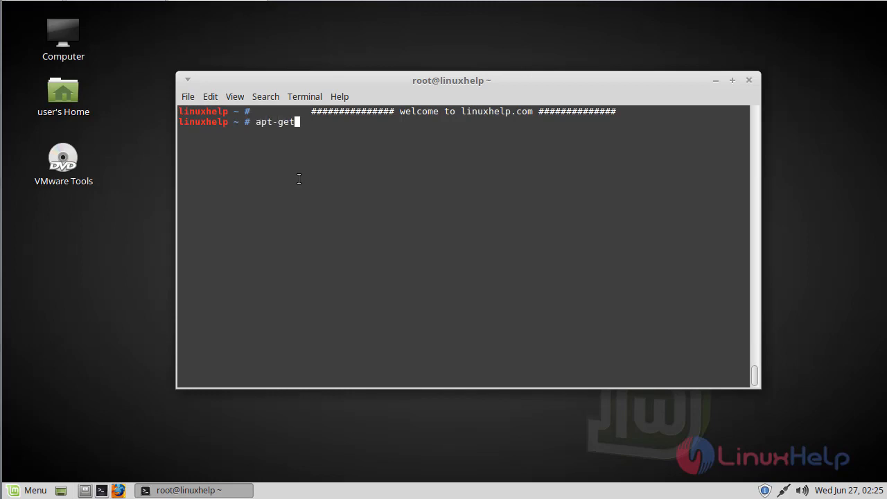
{"action": "type", "text": "update"}
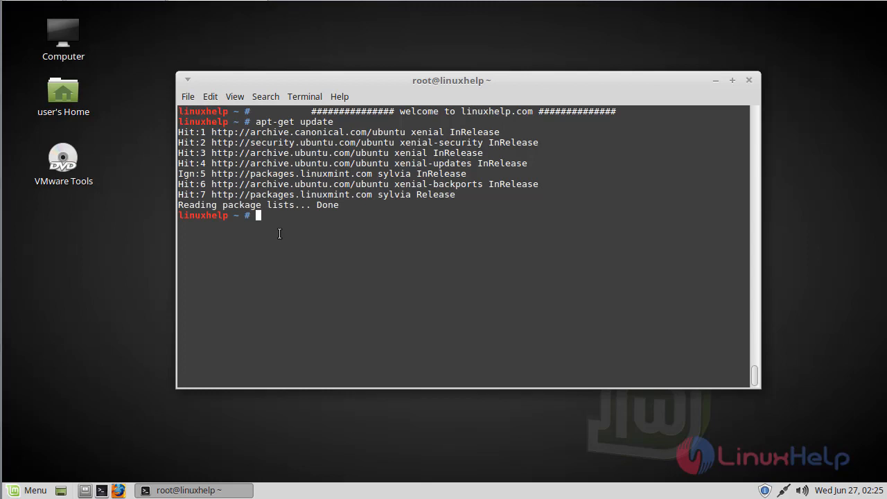
{"action": "type", "text": "apt-get install"}
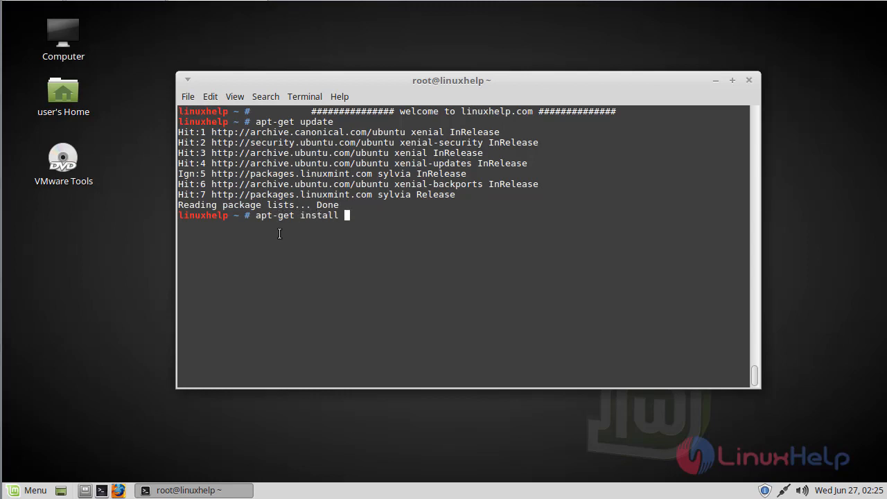
Run 'apt-get install kmplayer -y' and let KMPlayer and its KDE dependencies install
{"action": "type", "text": "kmpla"}
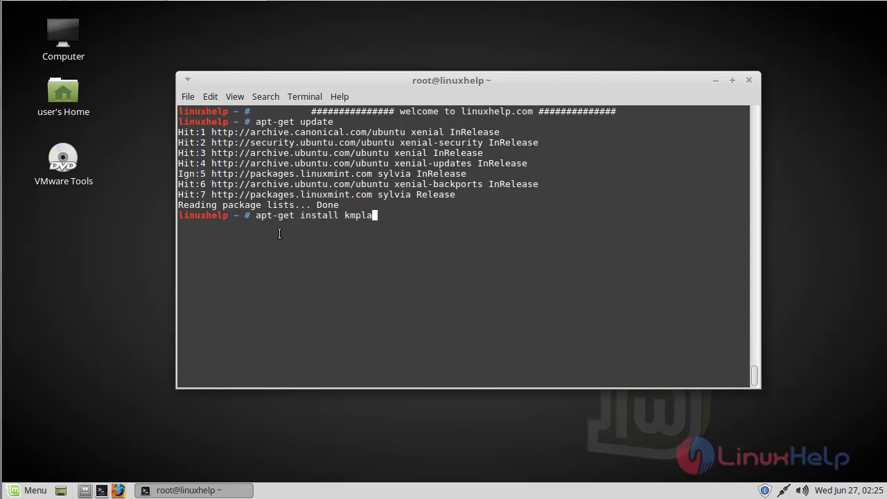
{"action": "type", "text": "yer -y"}
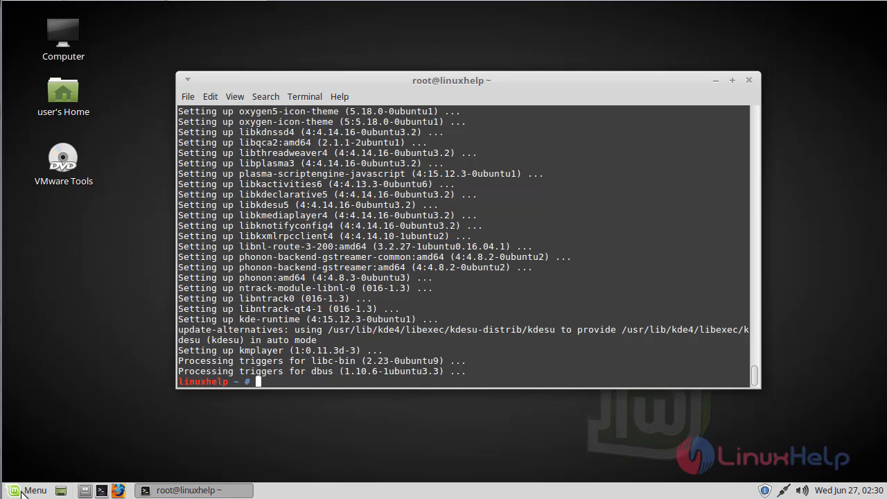
Search the Linux Mint Menu for 'kmpla' and launch KMPlayer from the result
{"action": "left_click", "coordinate": [25, 491]}
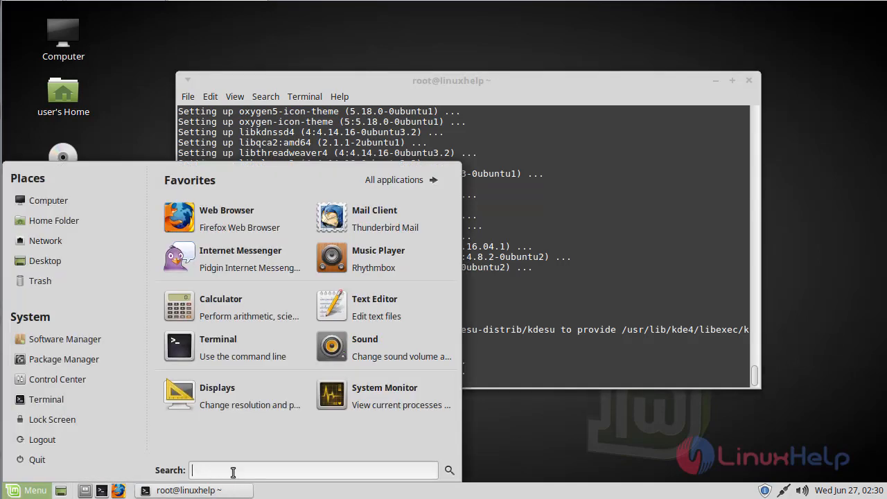
{"action": "type", "text": "kmpla"}
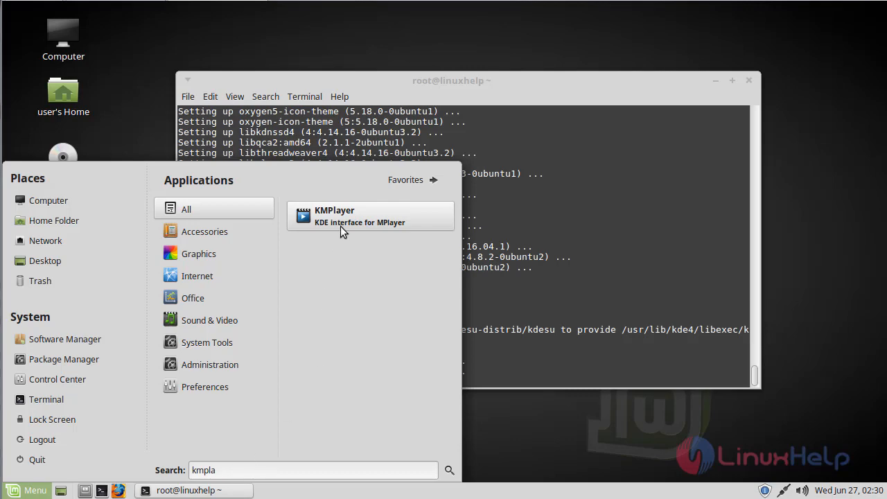
{"action": "mouse_move", "coordinate": [345, 223]}
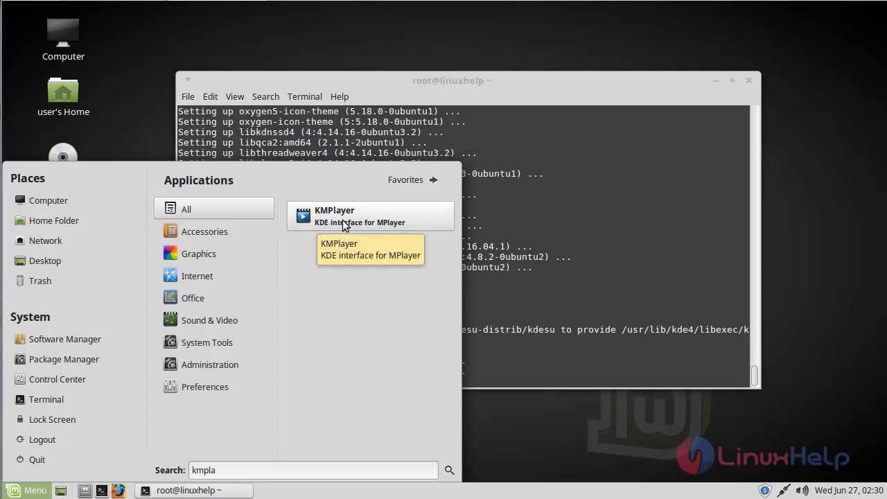
{"action": "left_click", "coordinate": [347, 216]}
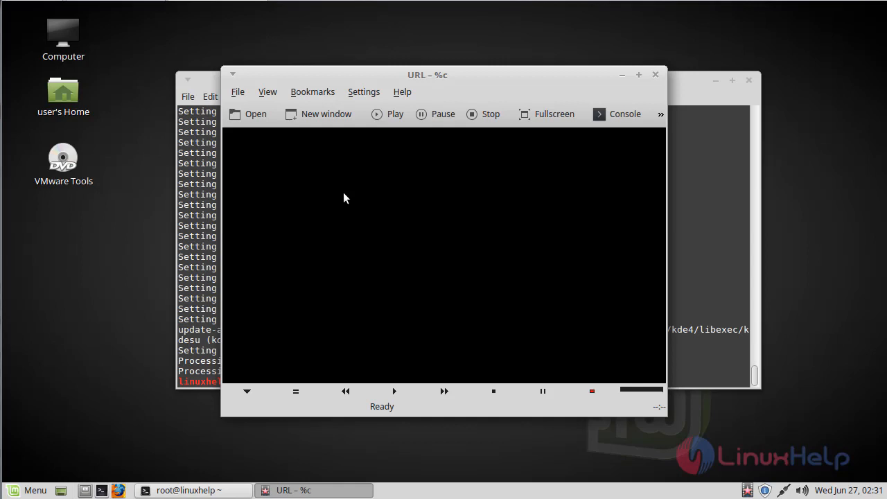
{"action": "mouse_move", "coordinate": [416, 199]}
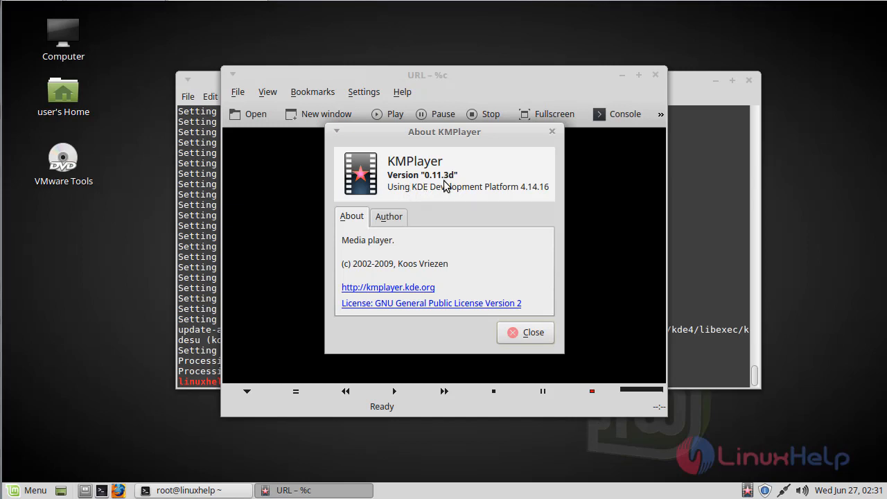
{"action": "mouse_move", "coordinate": [442, 217]}
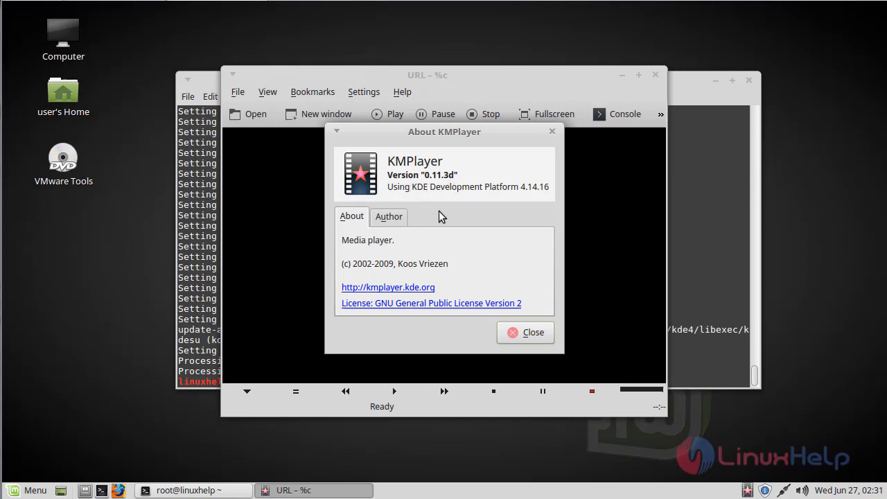